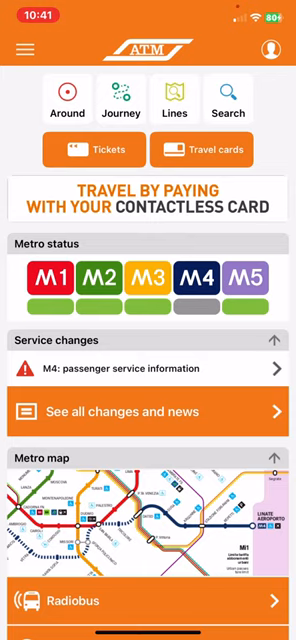
- Go to the Journey planner from the ATM Milano home screen
left_click(120, 96)
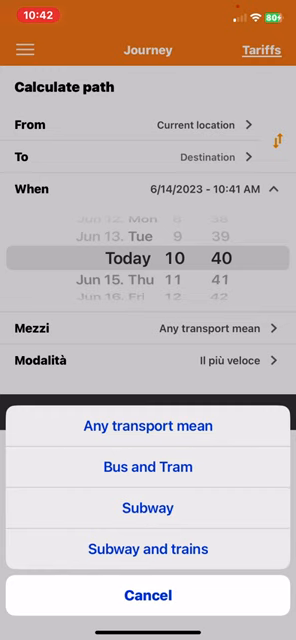
- Choose Subway as the transport mean, keeping departure today at 10:40
left_click(148, 508)
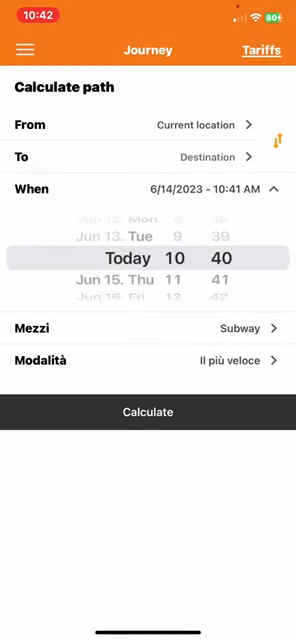